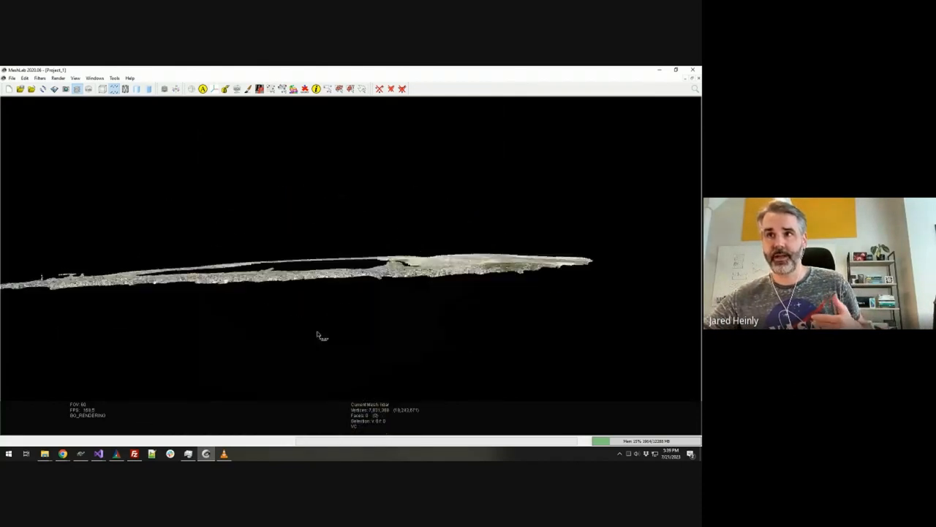
Step: Orbit the point cloud from edge-on to overhead and low-angle views of the ground ring
left_click_drag(319, 335, 468, 320)
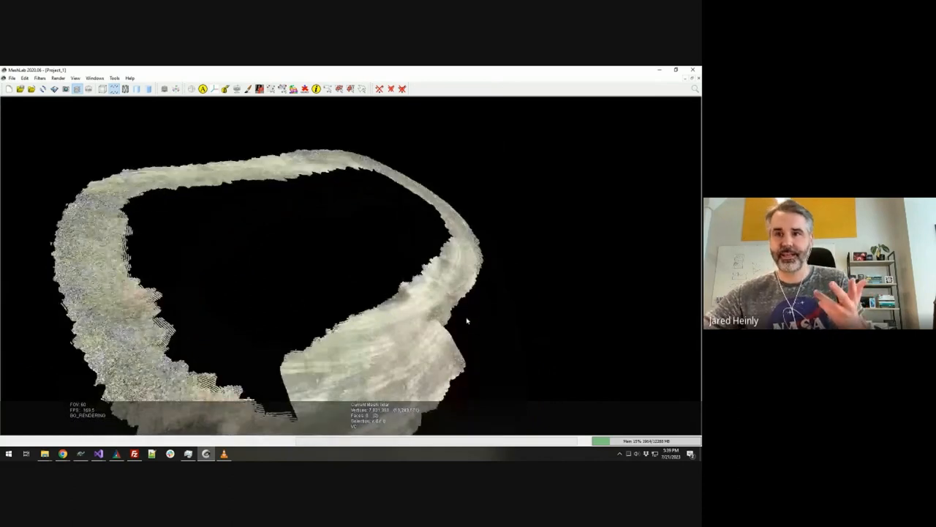
left_click_drag(468, 322, 315, 217)
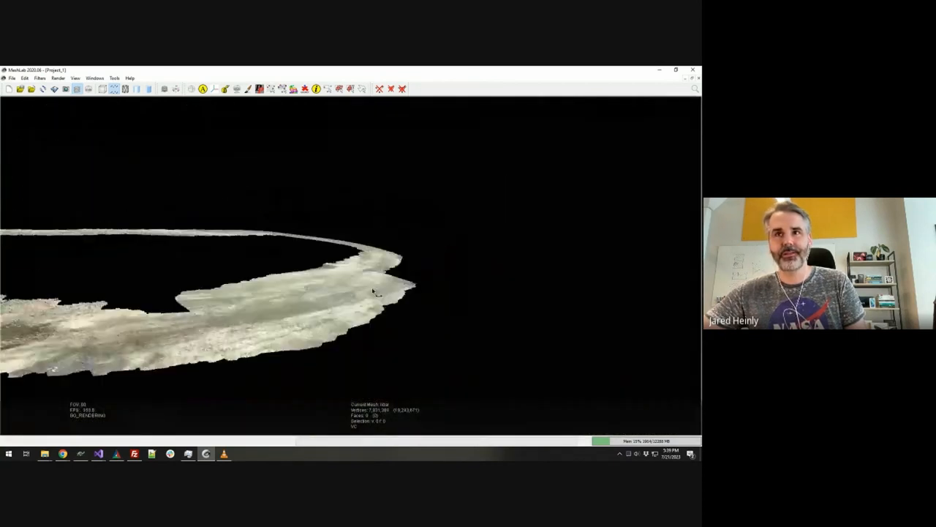
left_click_drag(366, 293, 263, 363)
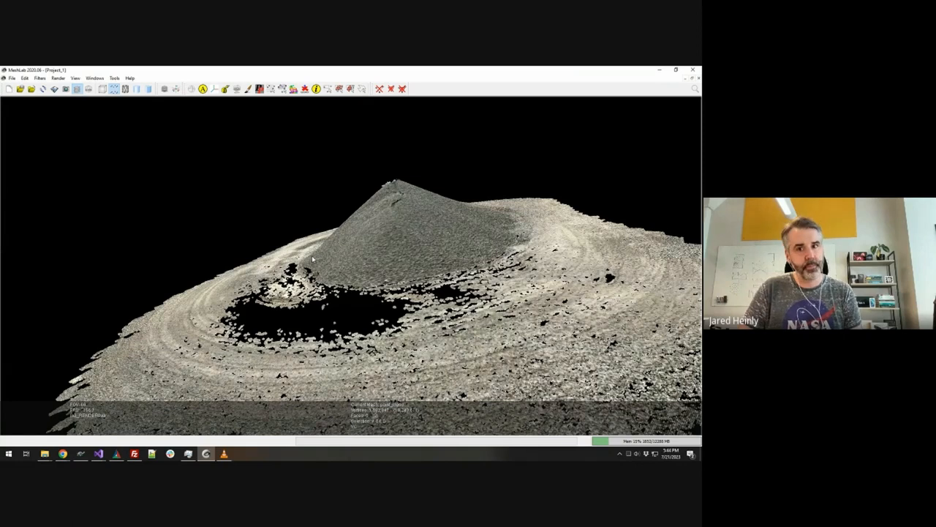
Step: Orbit down to a ground-level view looking up at the stockpile peak
left_click_drag(315, 256, 339, 307)
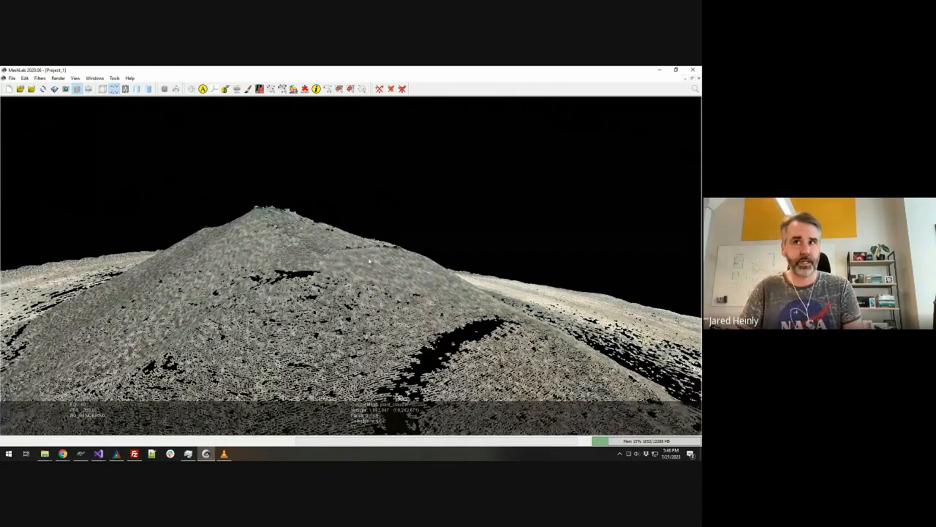
Step: Orbit to show the stockpile's lower flank and the ragged ground-cloud edge
left_click_drag(368, 260, 319, 234)
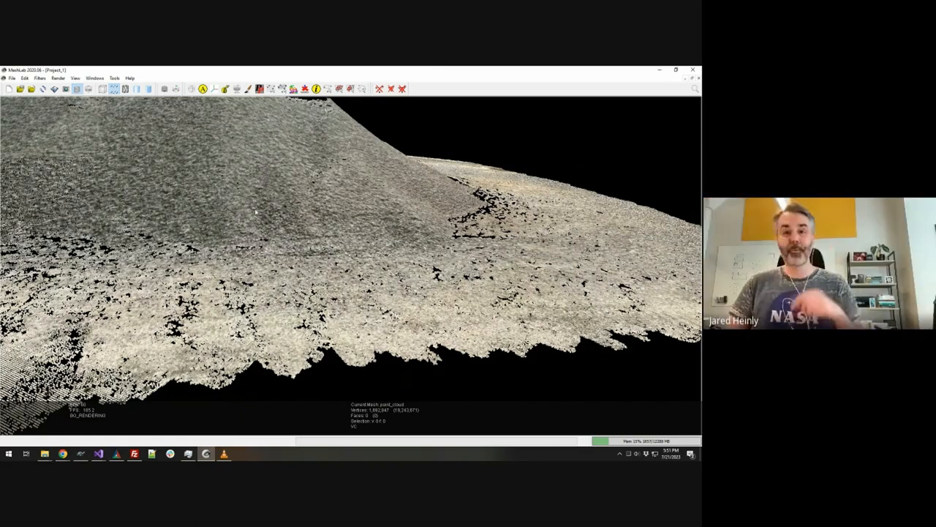
mouse_move(392, 401)
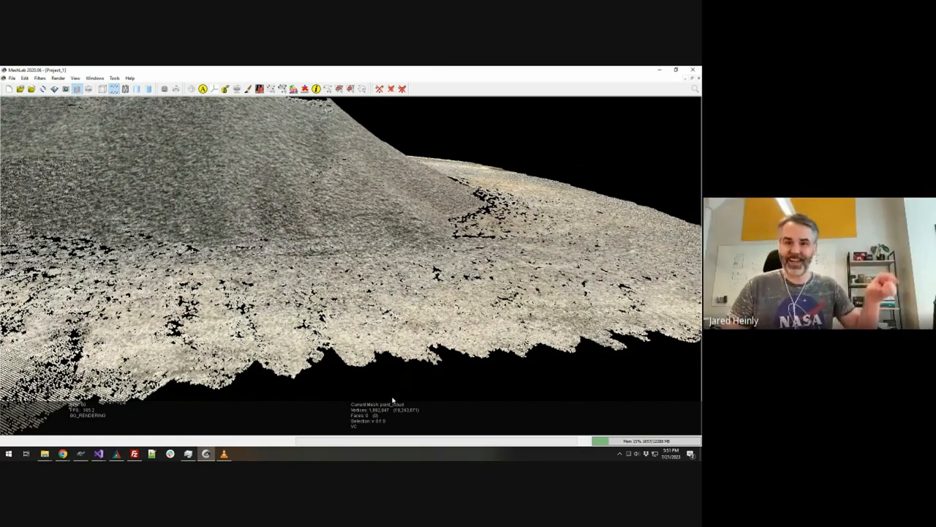